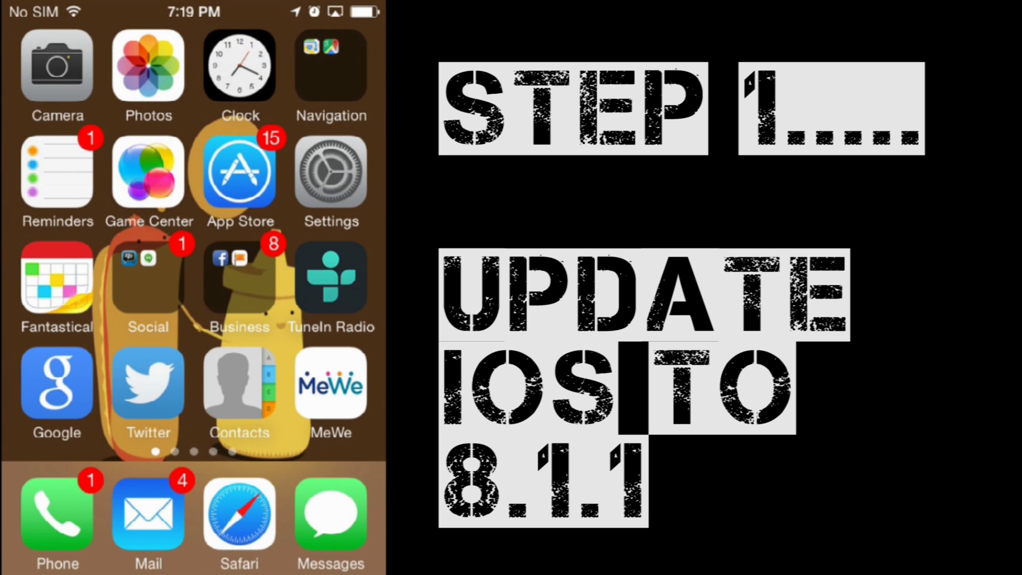
Swipe to the second Home Screen page that holds the Cydia icon.
scroll(left, 3)
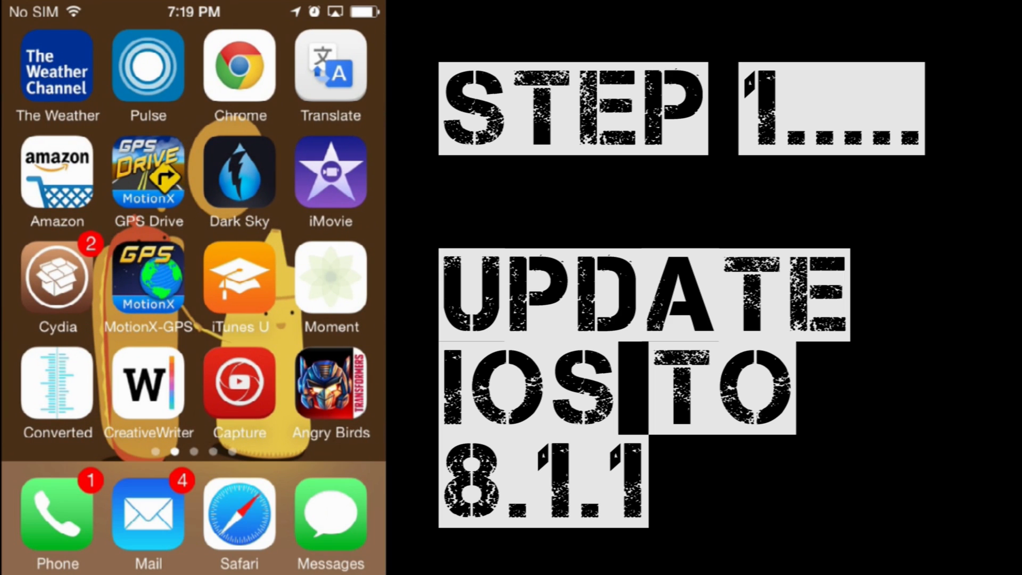
scroll(left, 3)
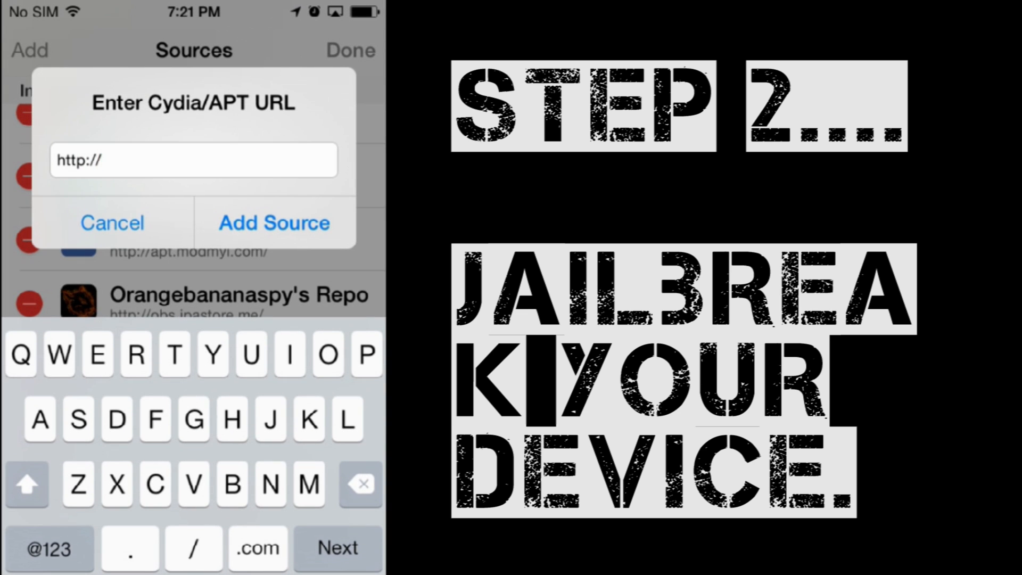
text(repo.hacky)
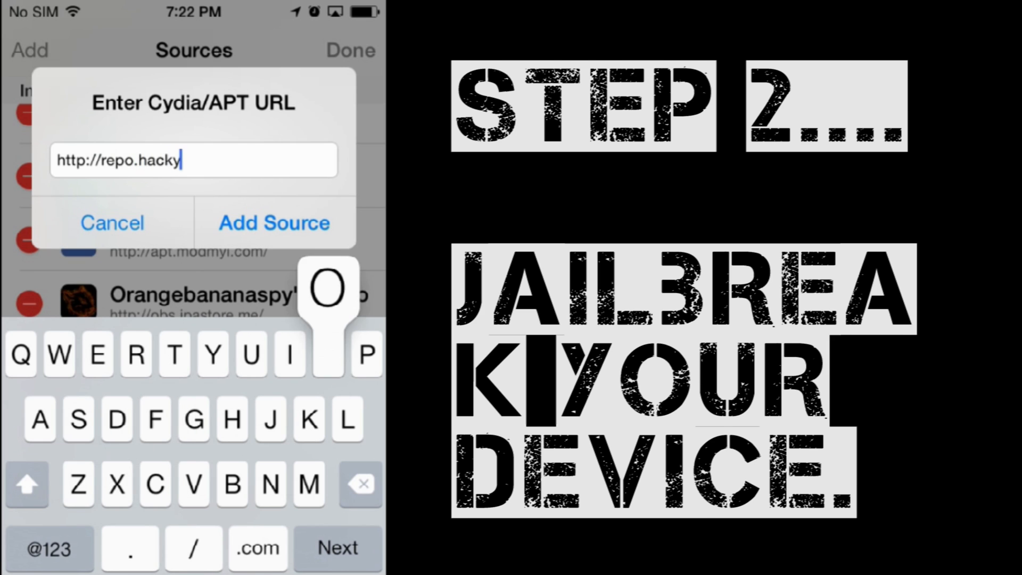
text(ouriph)
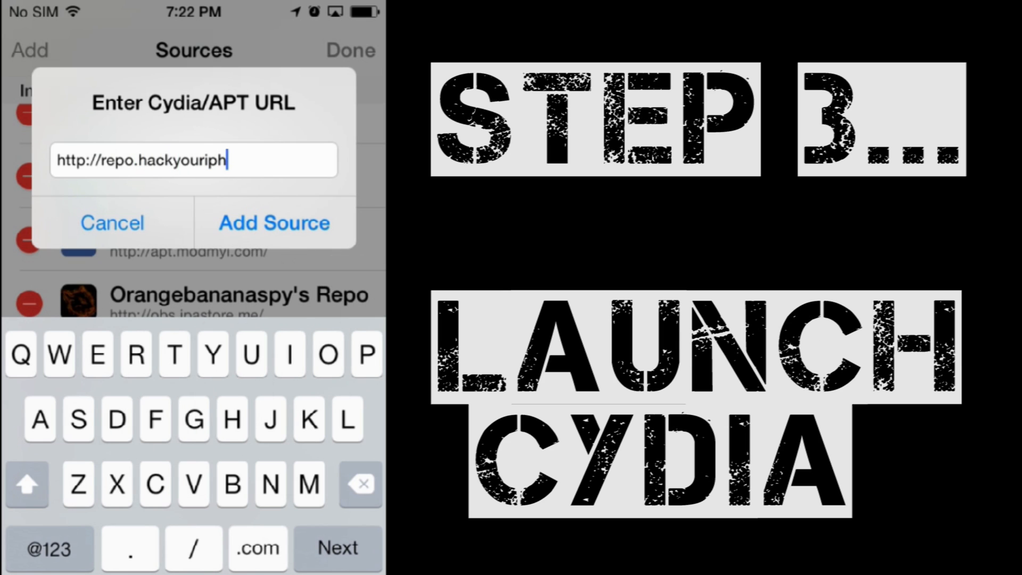
text(one.org)
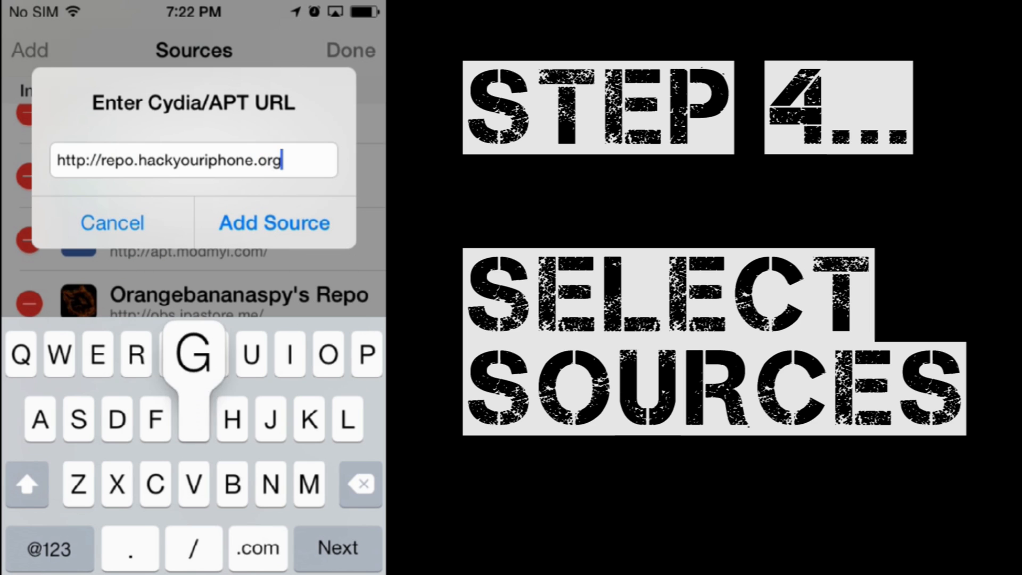
click(274, 223)
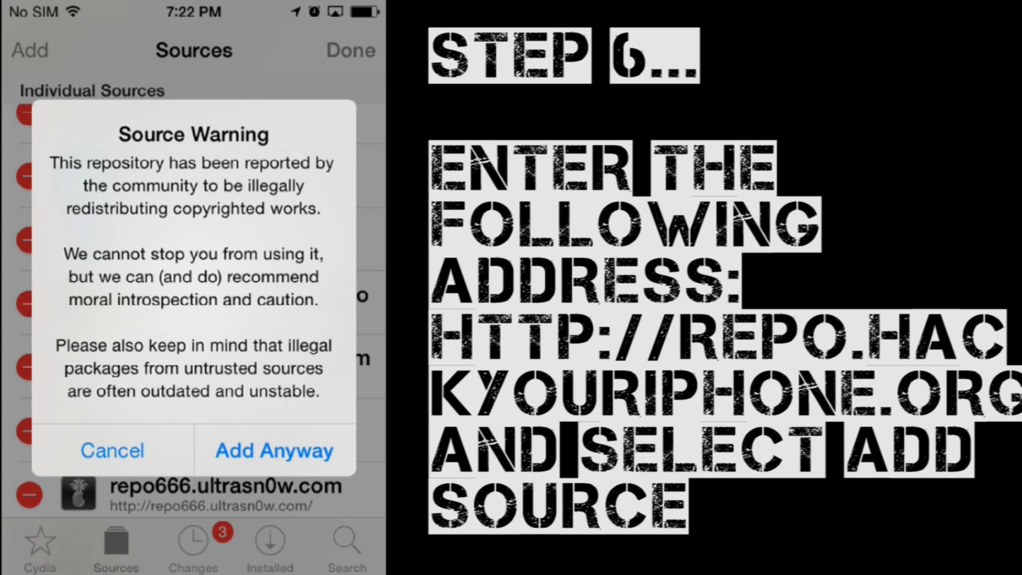
click(274, 449)
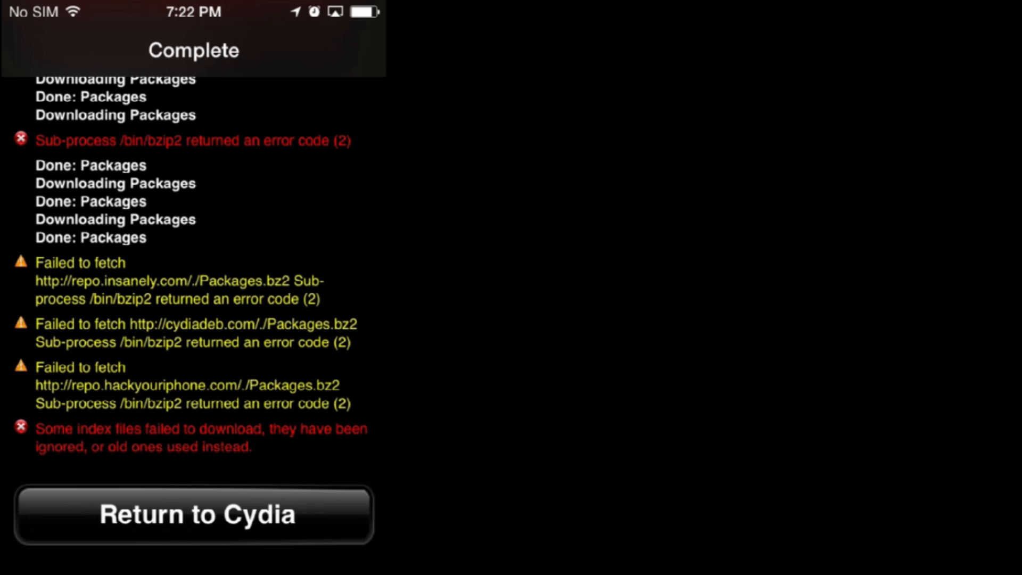
click(192, 513)
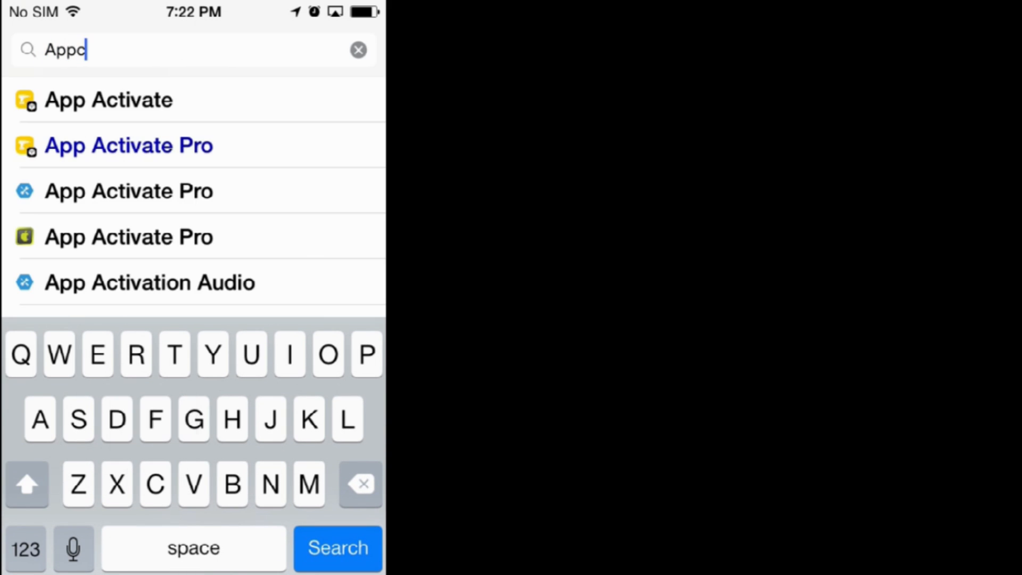
Search Cydia for 'Appcake' and open the AppCake package from the results.
text(ale)
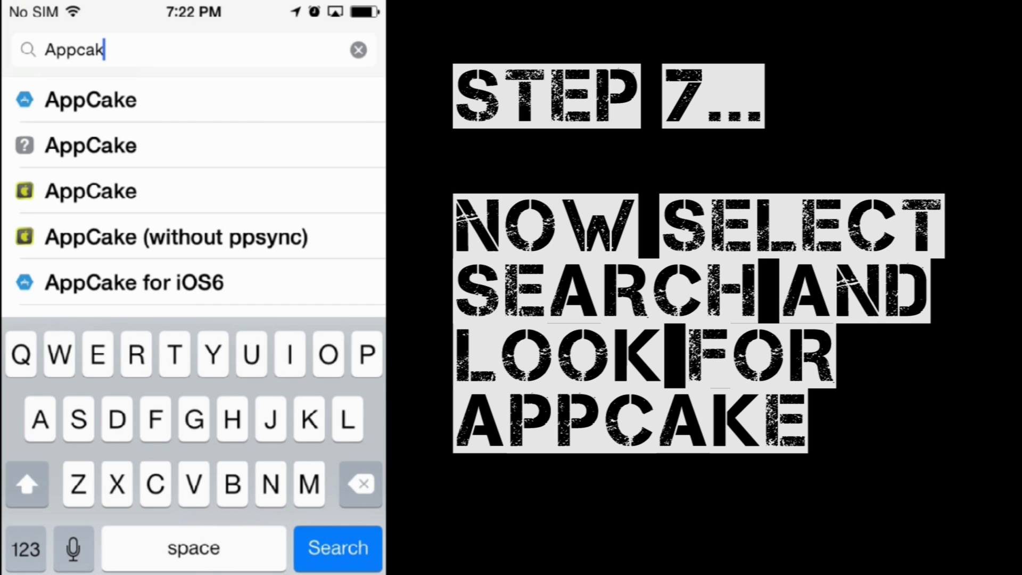
text(e)
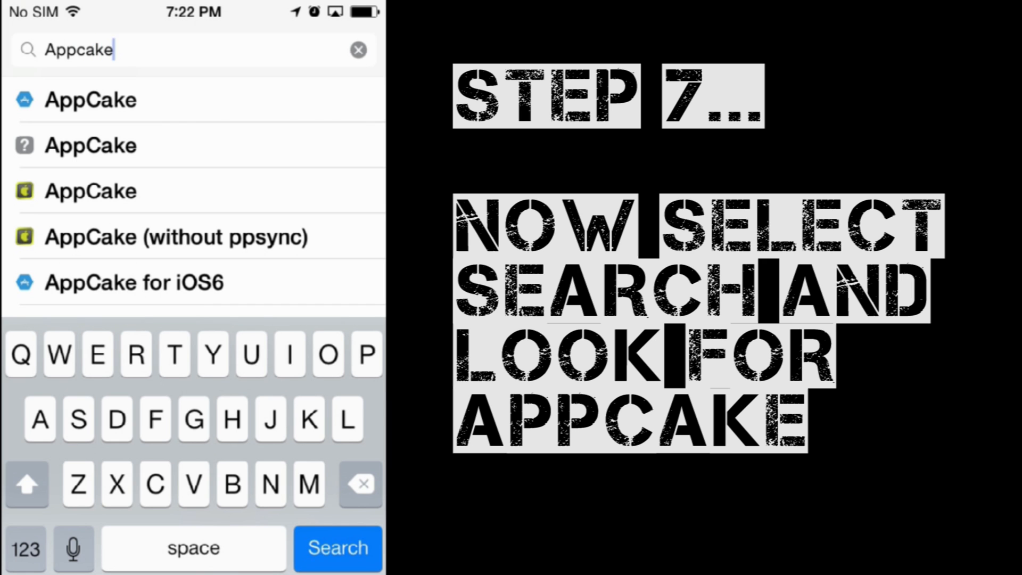
click(91, 99)
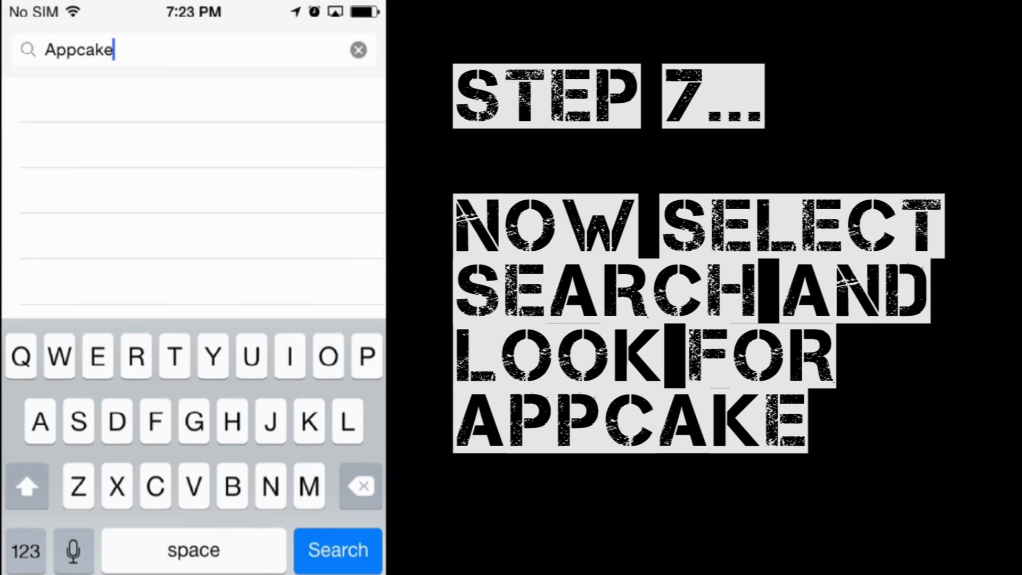
click(338, 549)
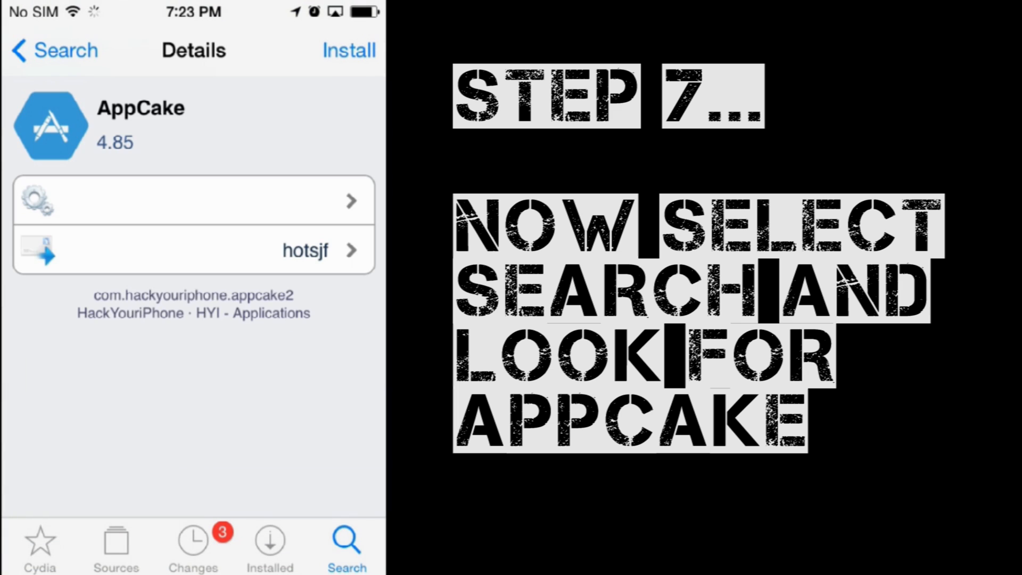
Install the AppCake 4.85 package and wait for it to finish.
click(348, 50)
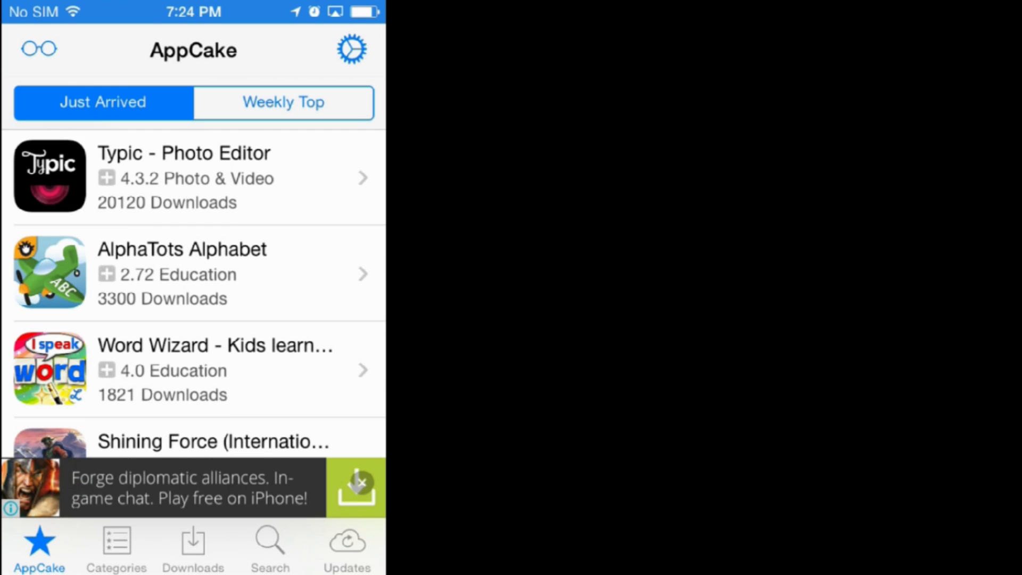
Bring up AppCake's search with an empty query field.
click(269, 544)
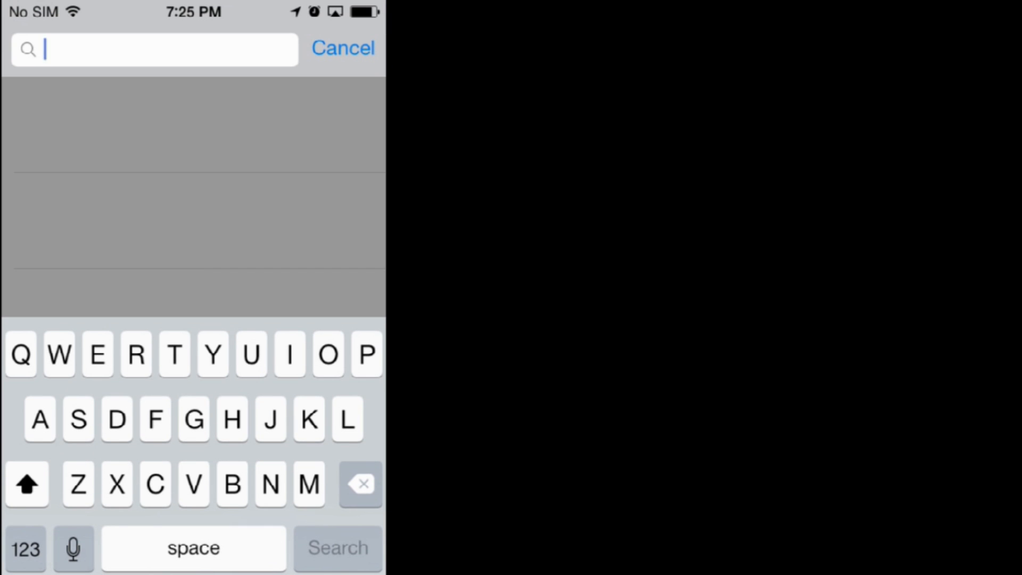